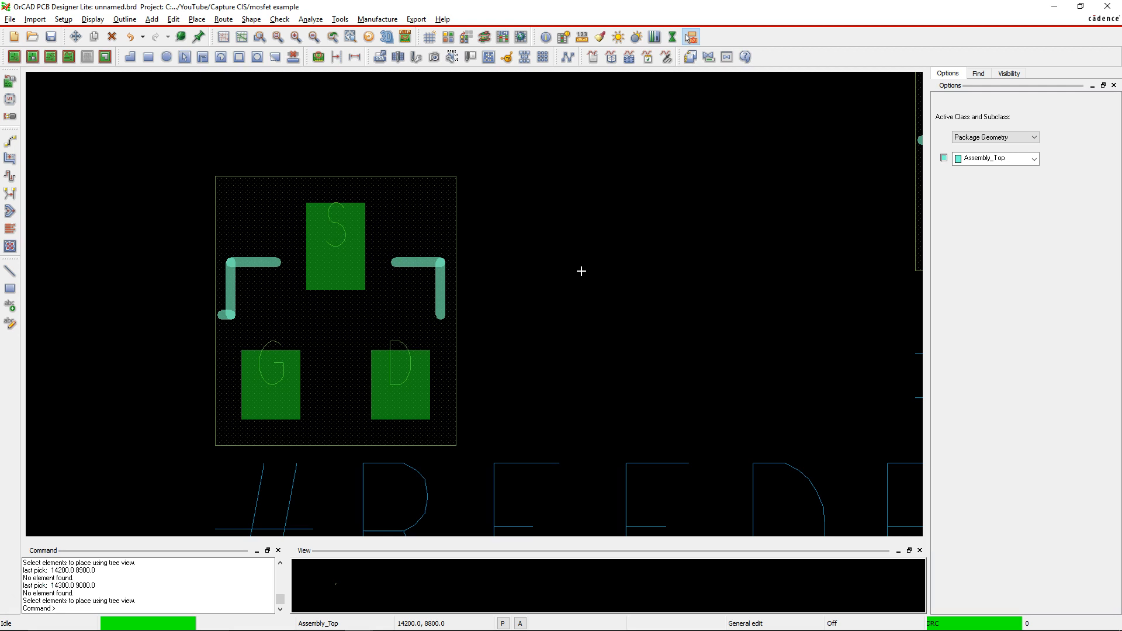
pyautogui.moveTo(350, 276)
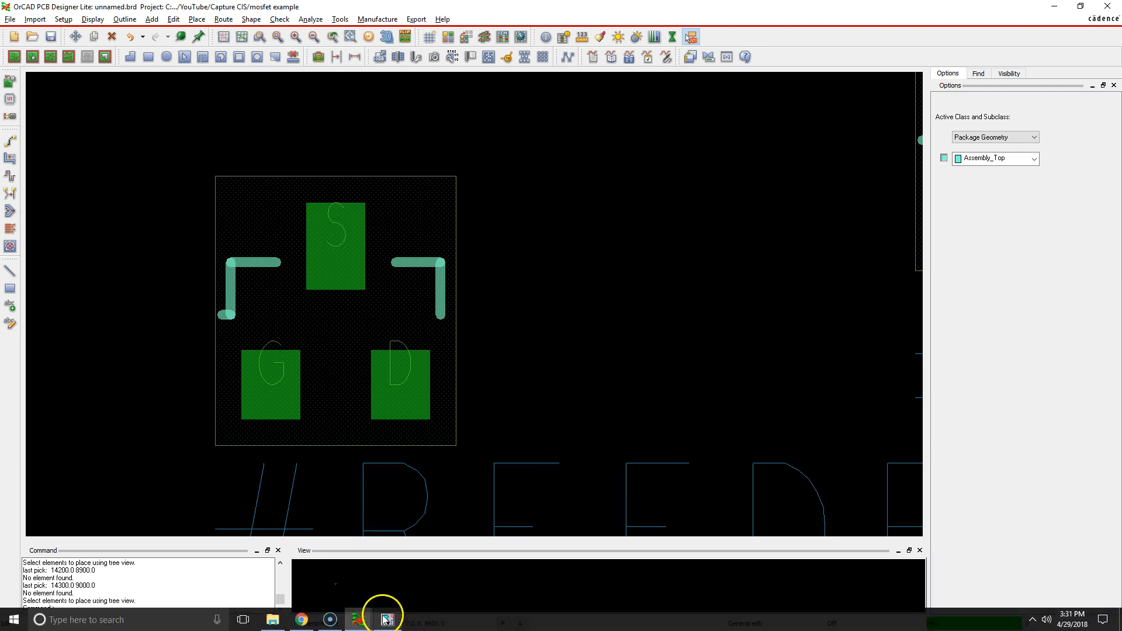
# Confirm Q1's PCB footprint is SMSOT23GDS in Capture and return to PCB Designer.
pyautogui.click(385, 620)
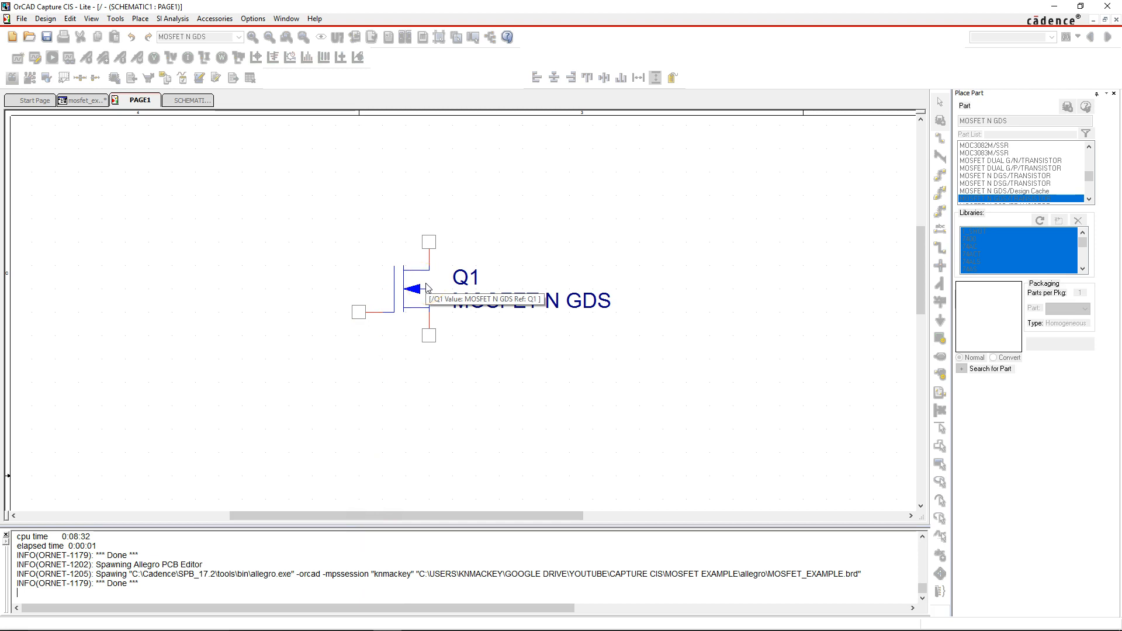
pyautogui.moveTo(360, 350)
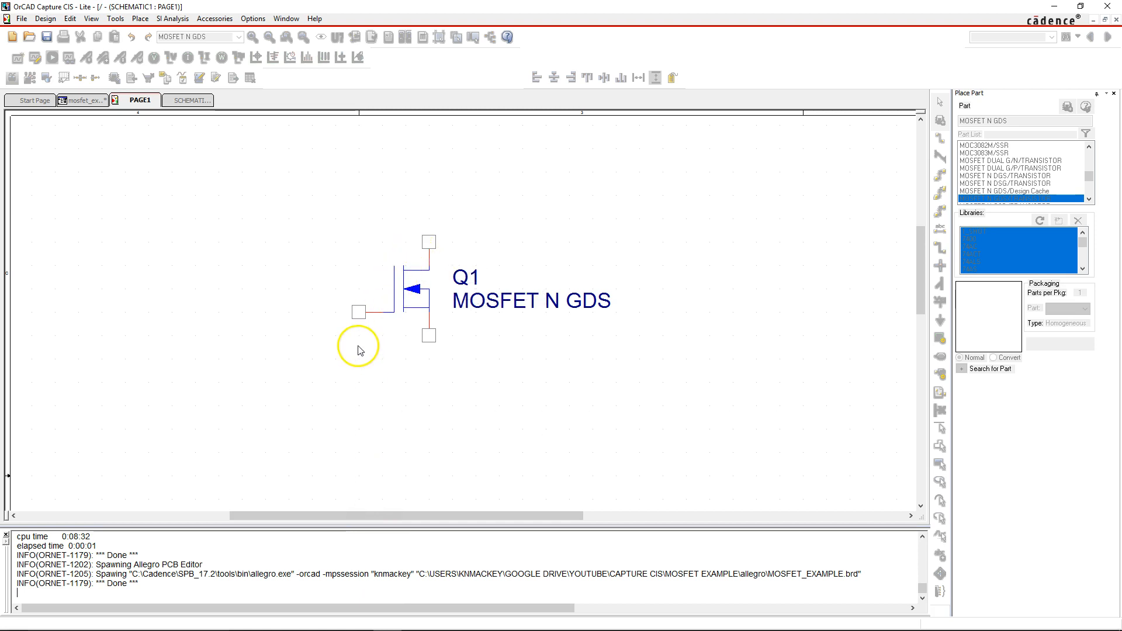
pyautogui.moveTo(180, 557)
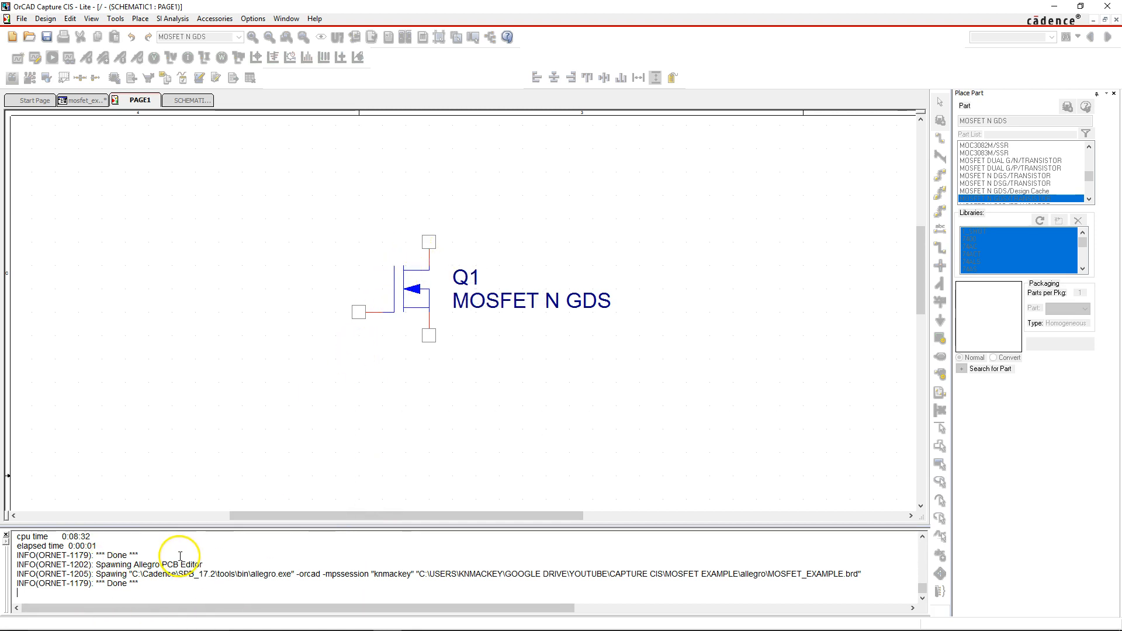
pyautogui.moveTo(360, 312)
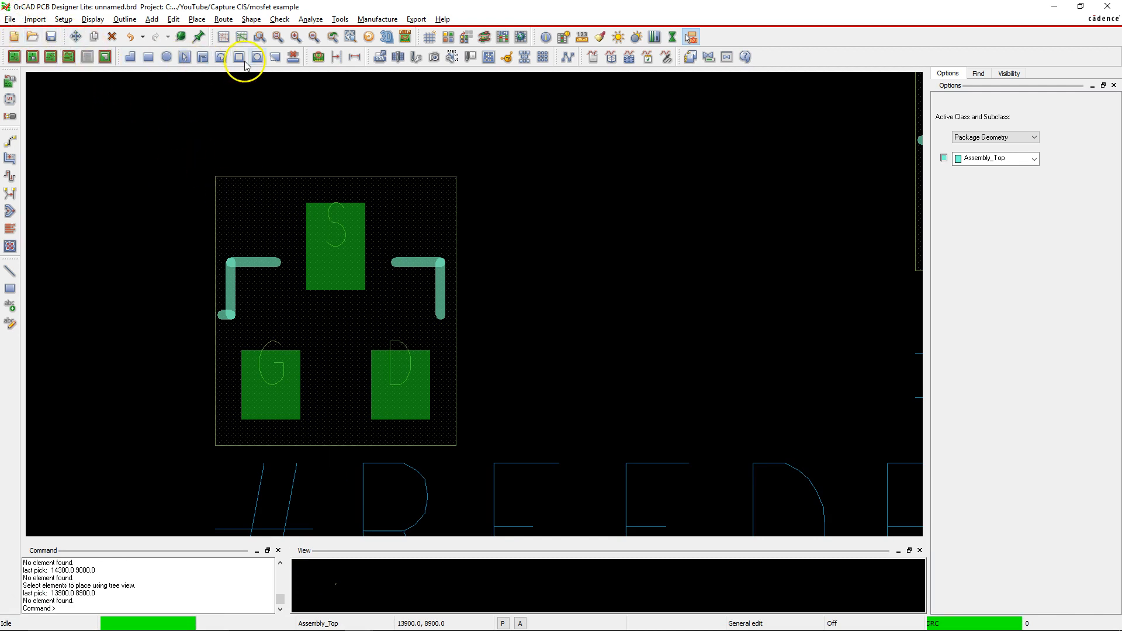
pyautogui.moveTo(183, 20)
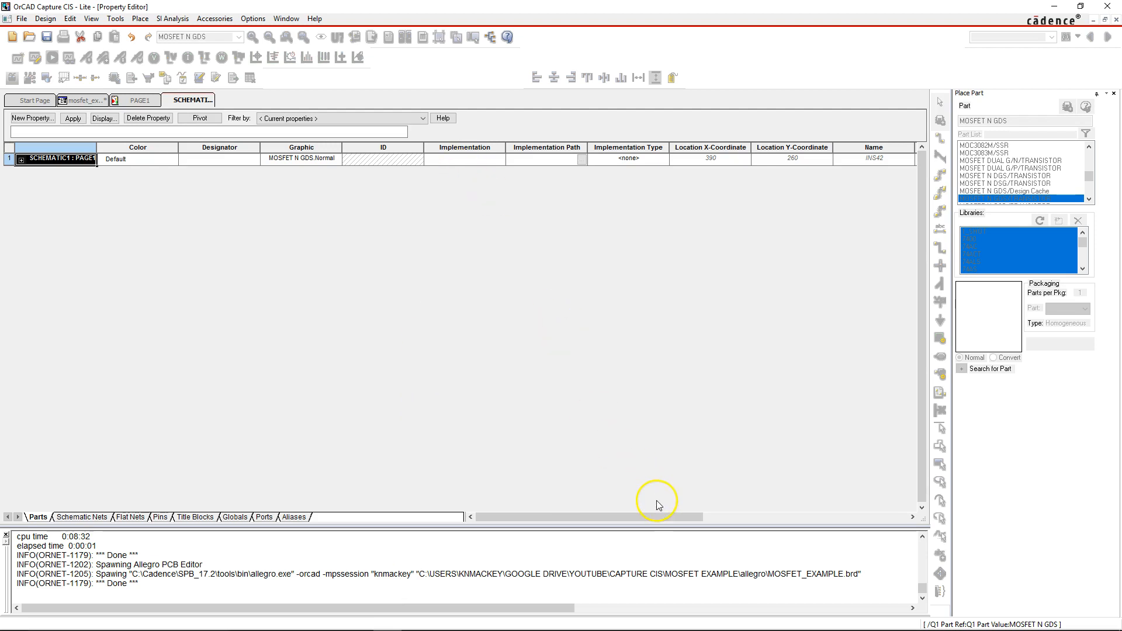
pyautogui.hscroll(3)
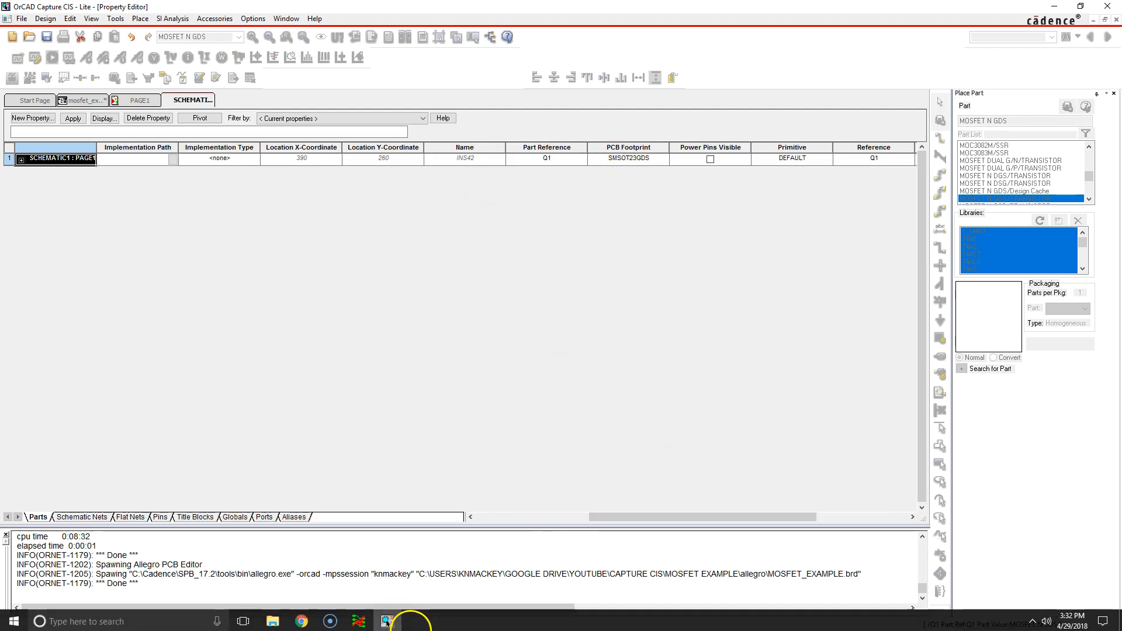
pyautogui.click(387, 621)
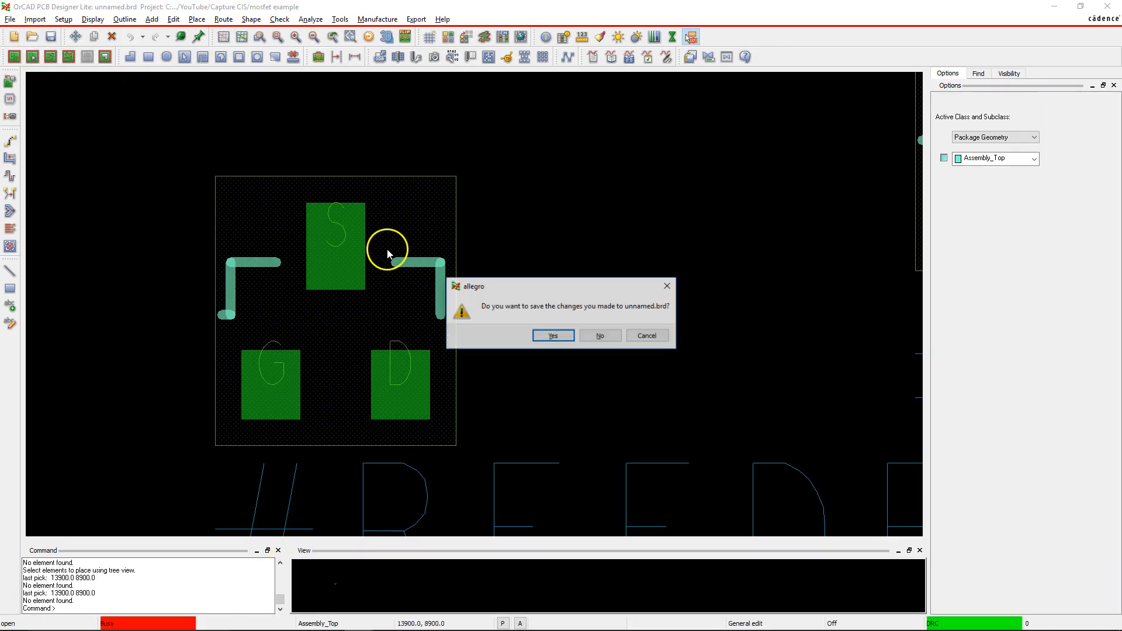
# Discard unnamed.brd changes and browse C: into the SPB_17.2 share symbols folder.
pyautogui.click(599, 335)
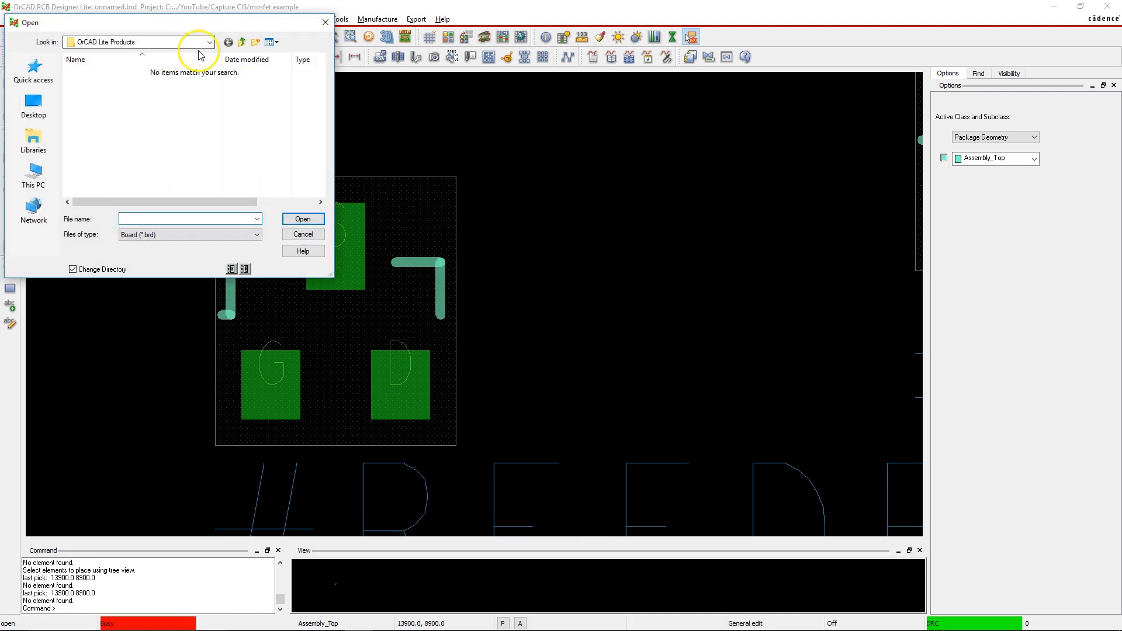
pyautogui.click(209, 42)
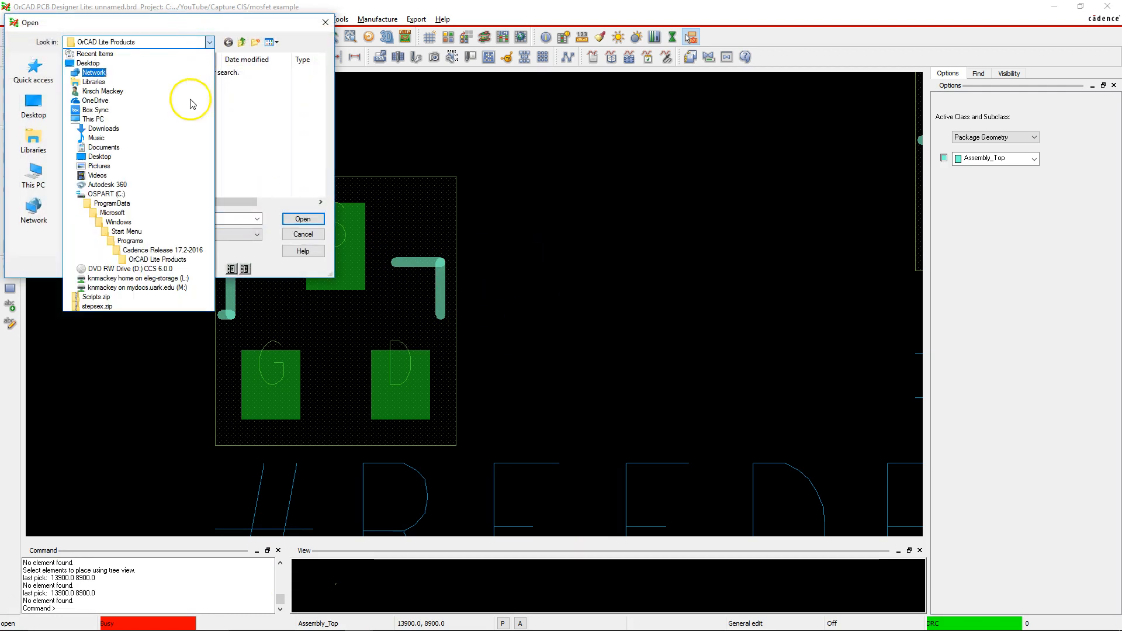
pyautogui.click(107, 193)
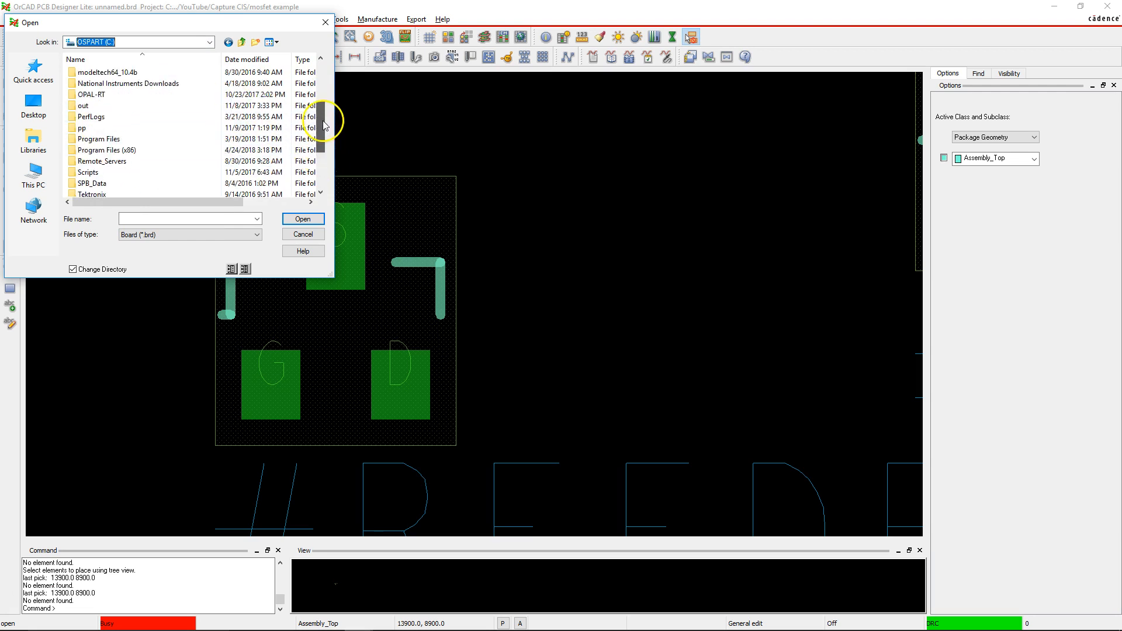
pyautogui.scroll(3)
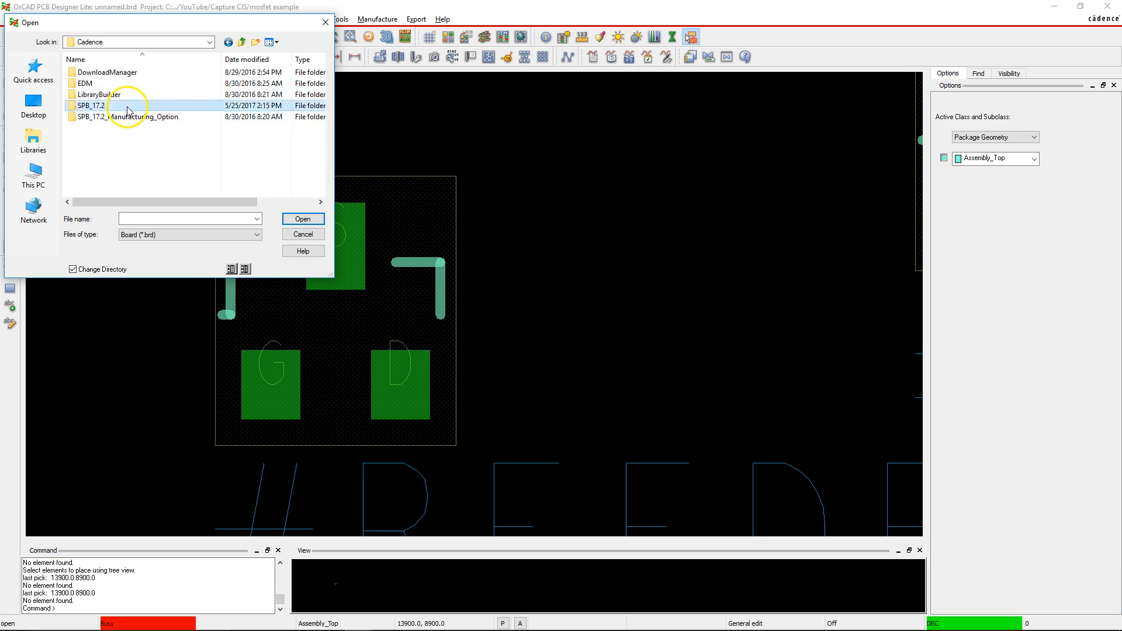
pyautogui.doubleClick(88, 106)
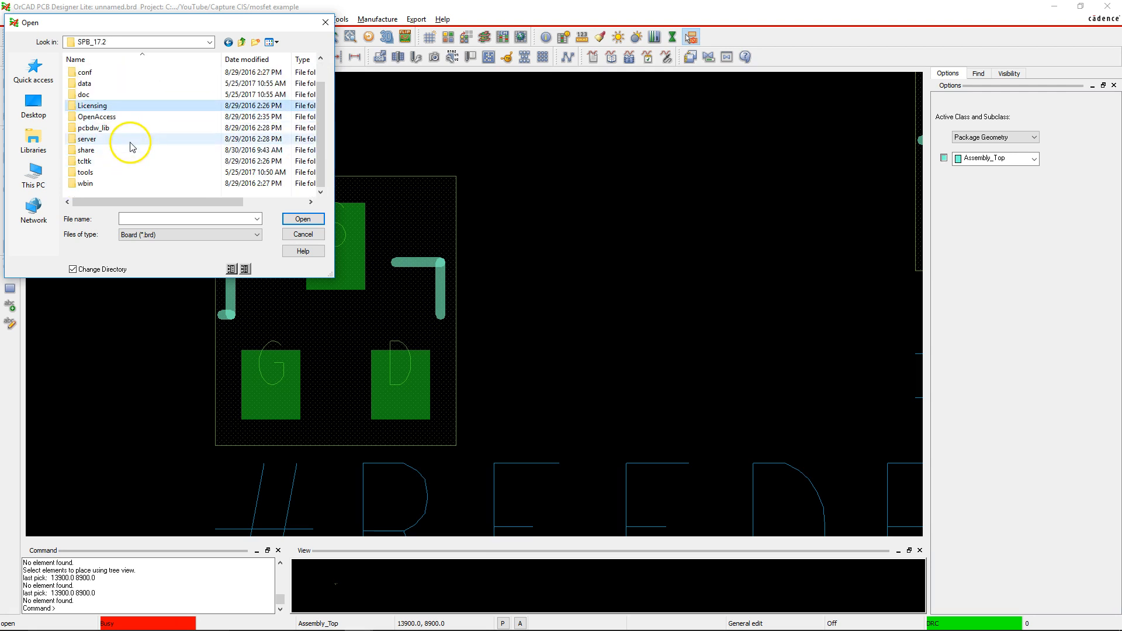
pyautogui.doubleClick(85, 150)
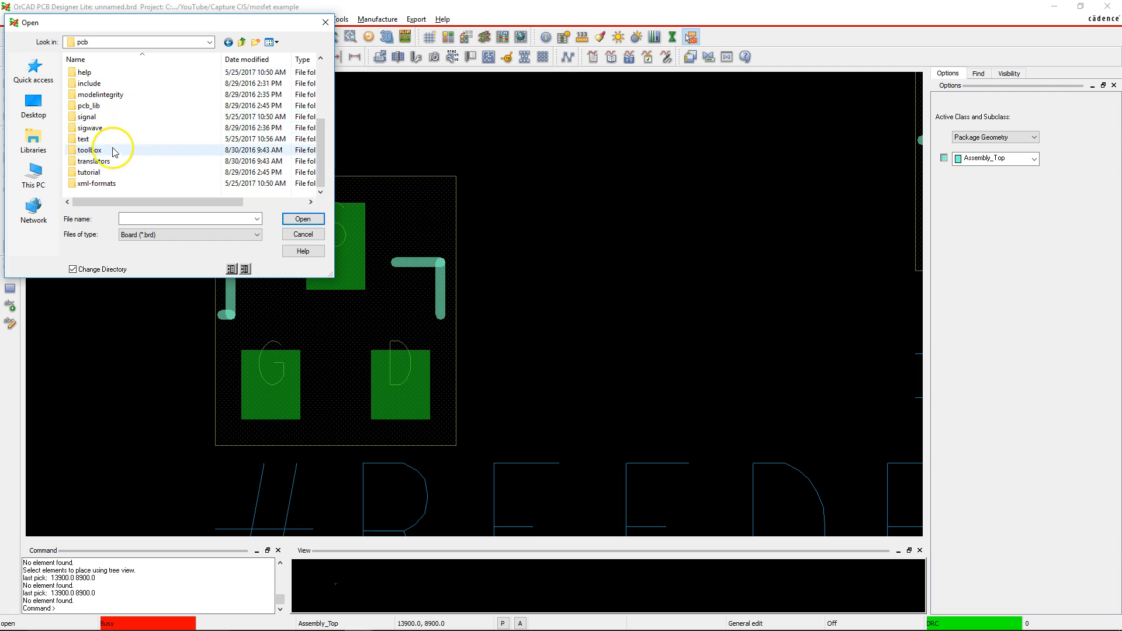
pyautogui.doubleClick(89, 105)
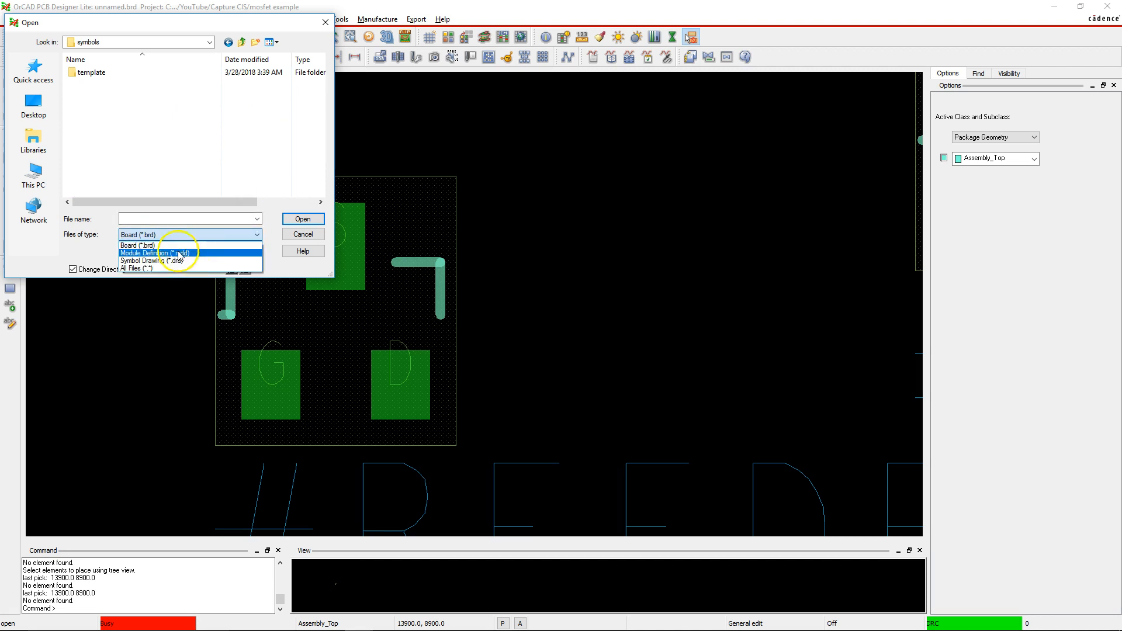
# Filter symbol drawings with *smsot and open smsot23gds.dra.
pyautogui.click(152, 259)
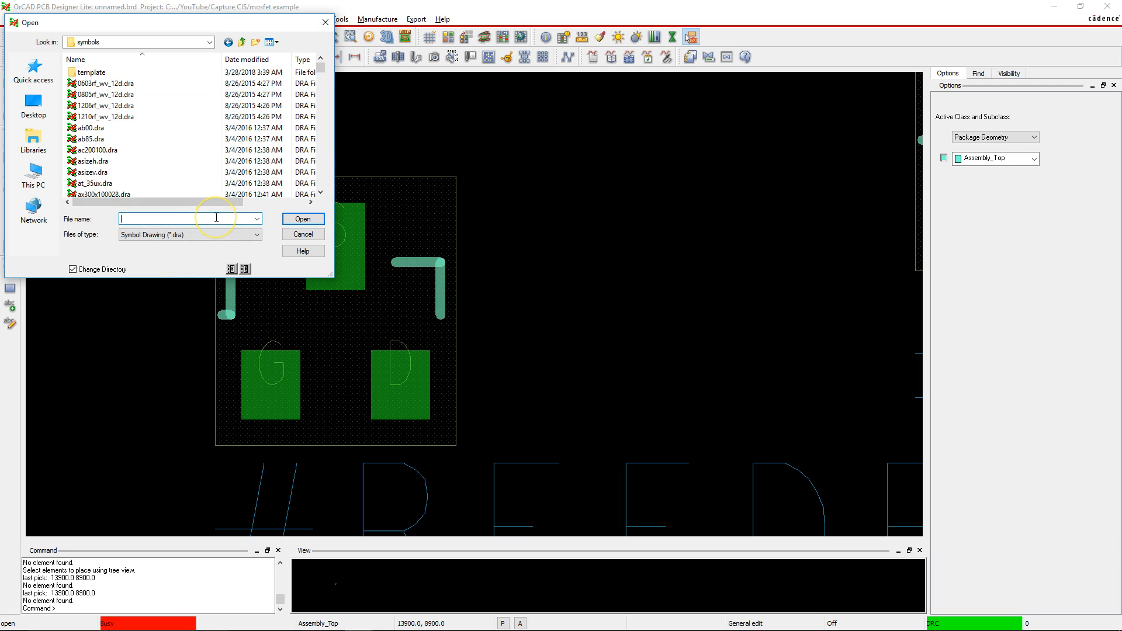
pyautogui.write('*smsot23*')
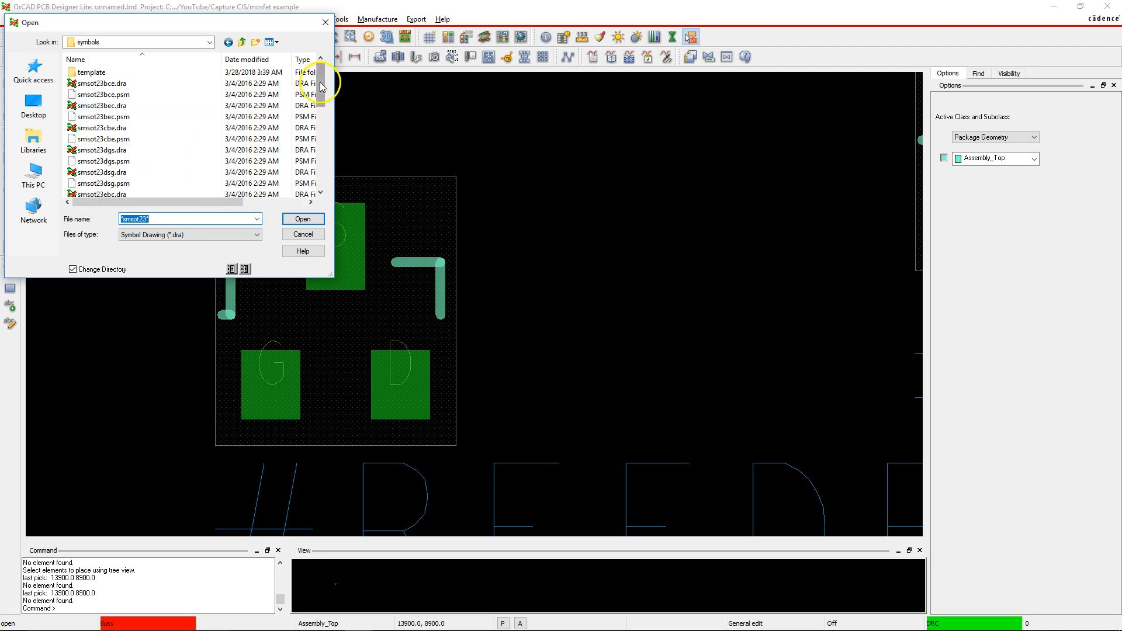
pyautogui.scroll(-3)
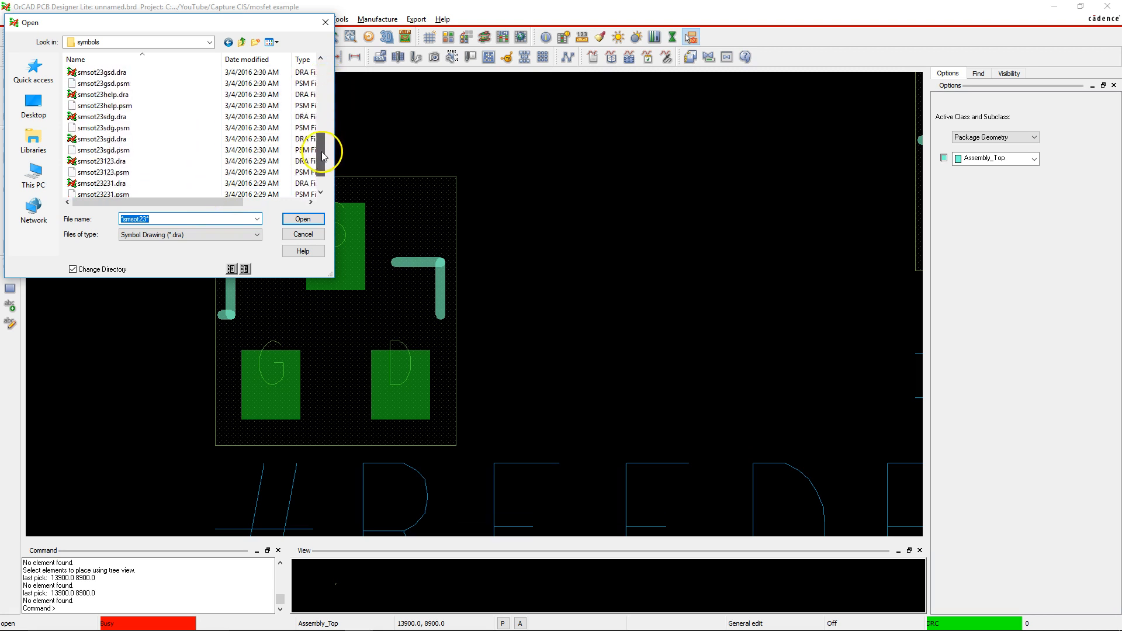
pyautogui.scroll(-3)
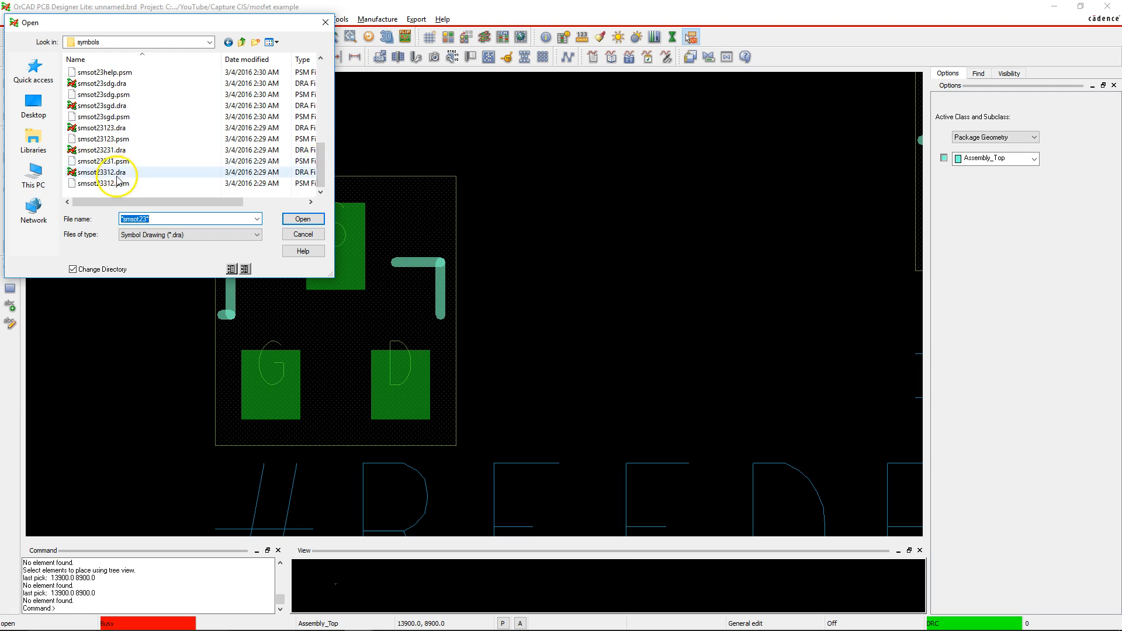
pyautogui.moveTo(121, 128)
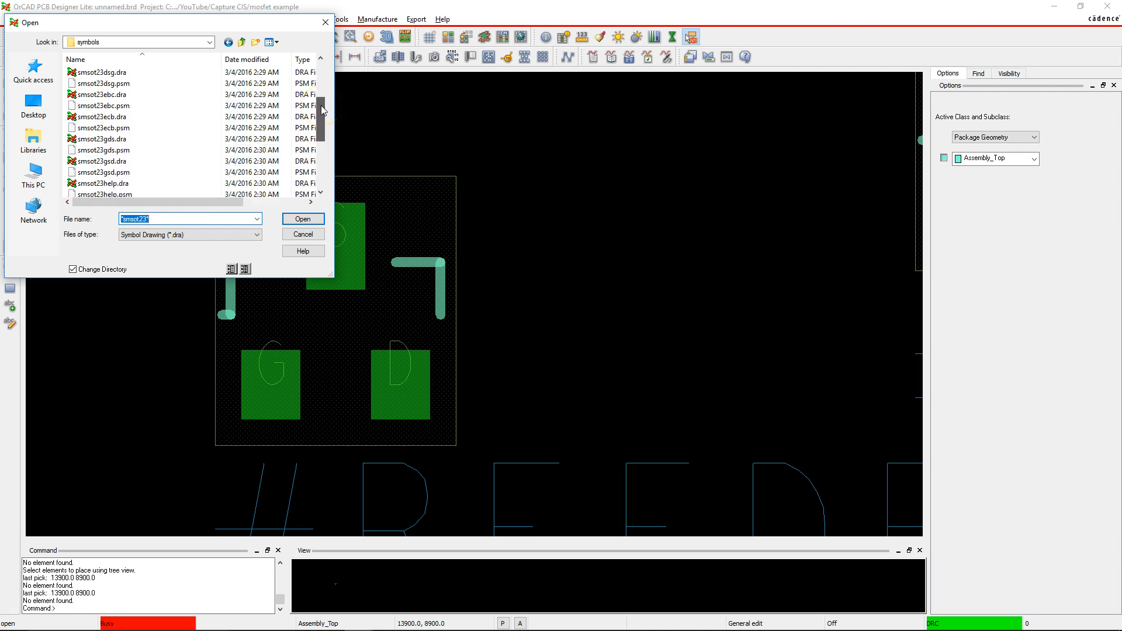
pyautogui.moveTo(119, 139)
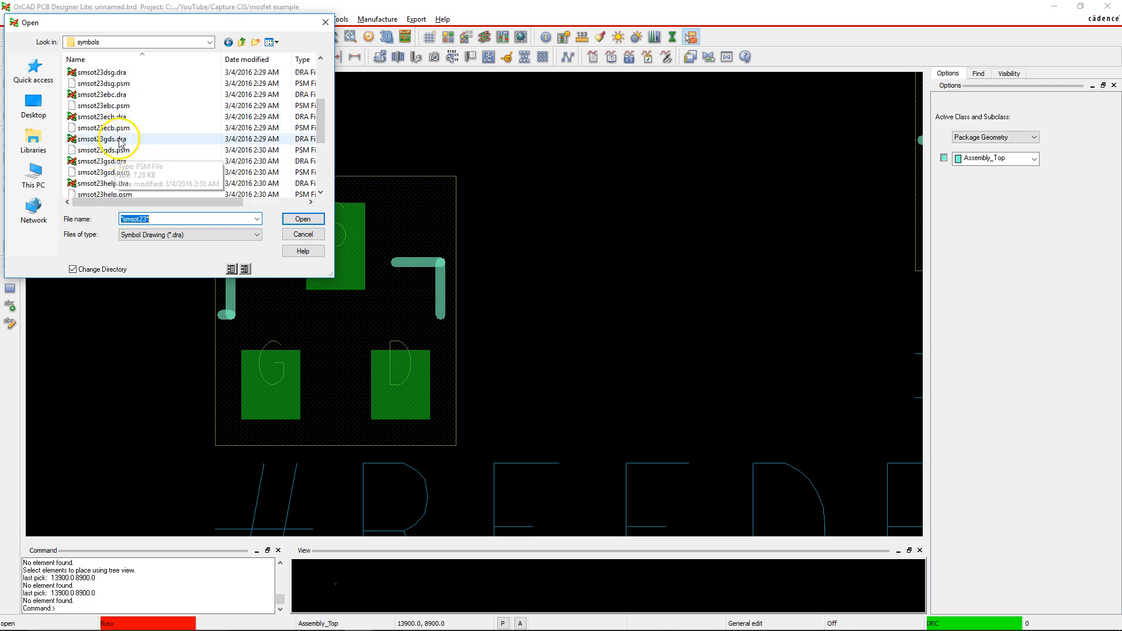
pyautogui.click(100, 139)
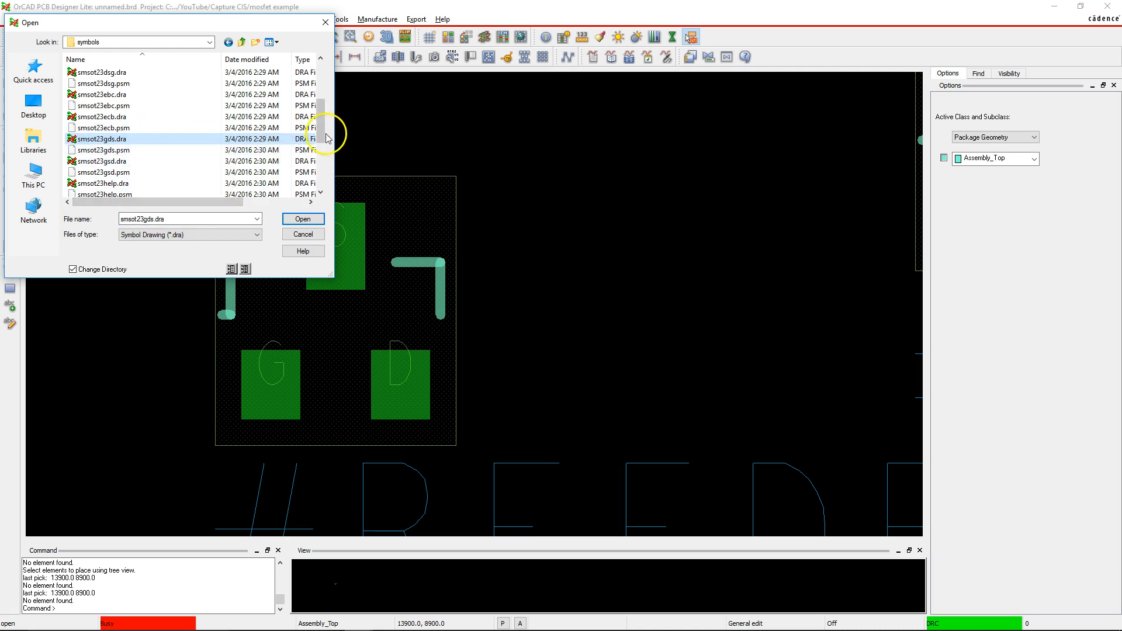
pyautogui.click(302, 219)
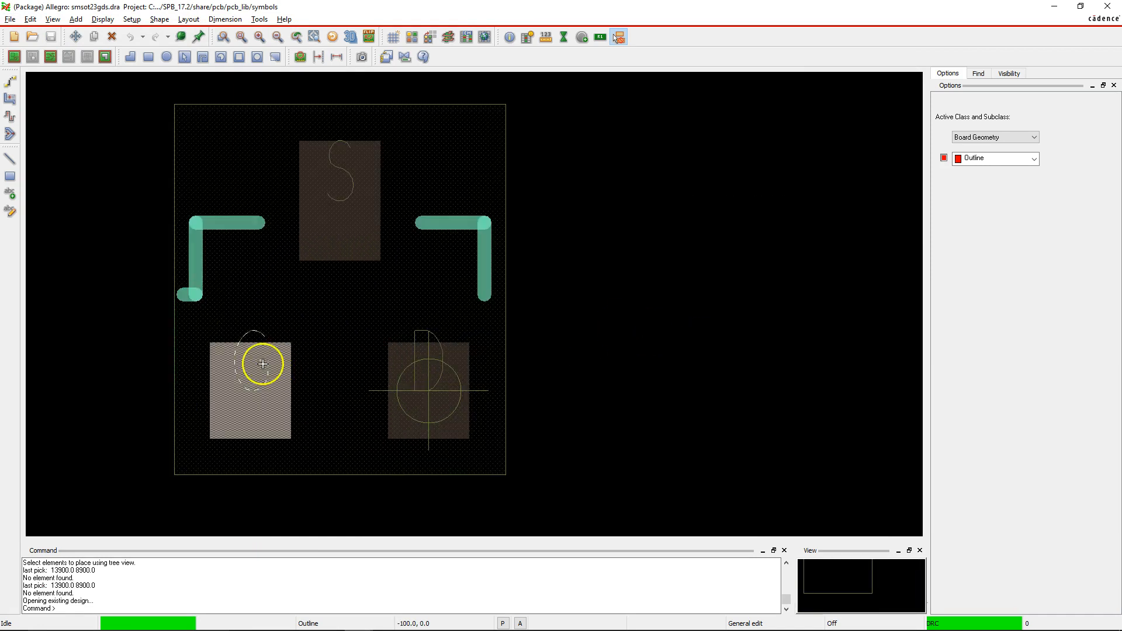
pyautogui.moveTo(258, 366)
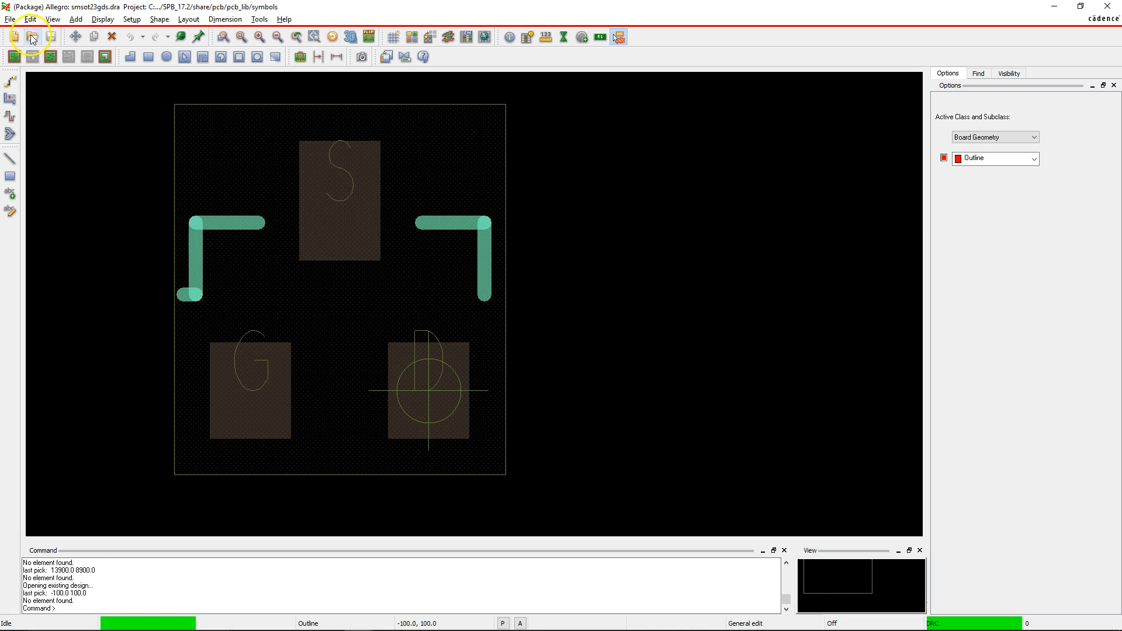
pyautogui.moveTo(10, 211)
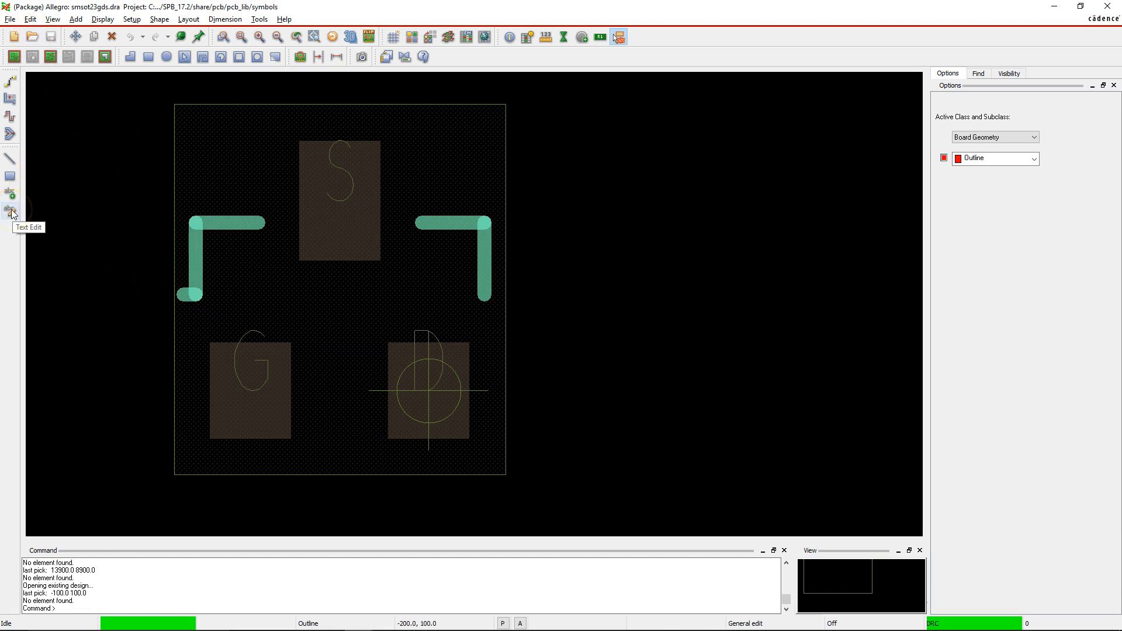
# Text-edit the pad labels so G, D, S read 1, 2, 3, then return to the schematic.
pyautogui.rightClick(10, 210)
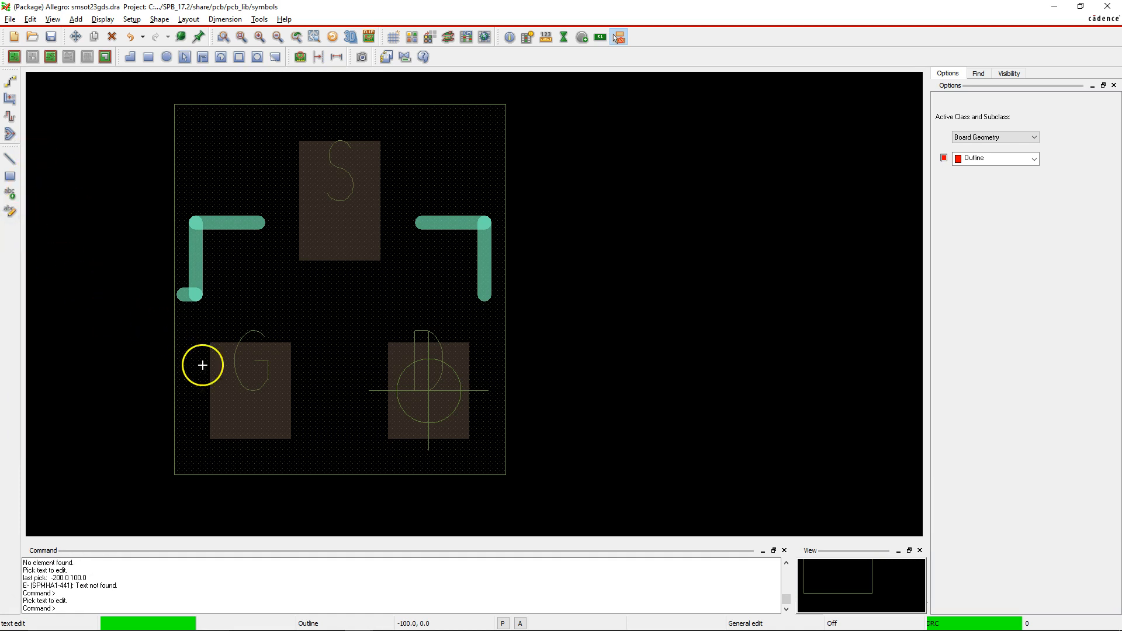
pyautogui.click(253, 364)
pyautogui.write('1')
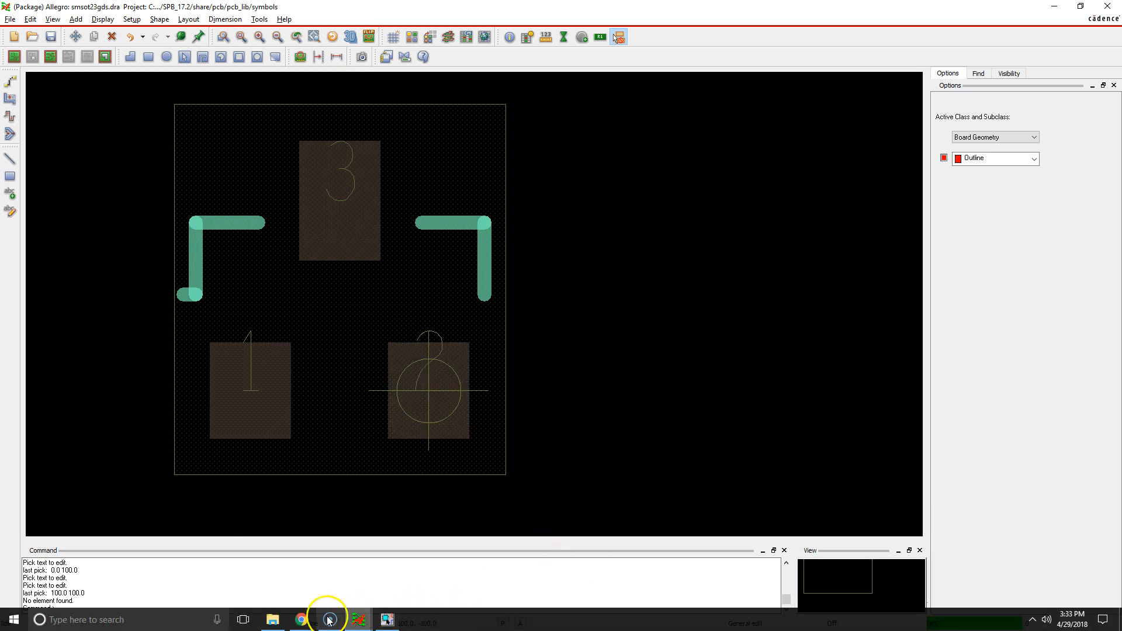
pyautogui.click(301, 619)
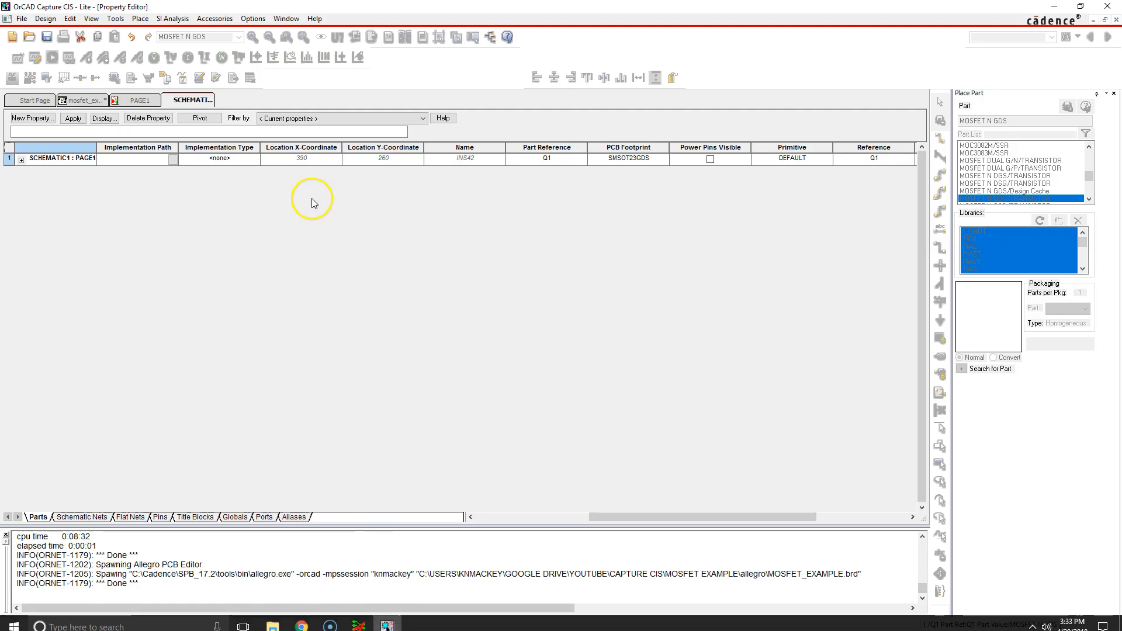
# Return to the PAGE1 schematic page showing MOSFET Q1.
pyautogui.click(141, 100)
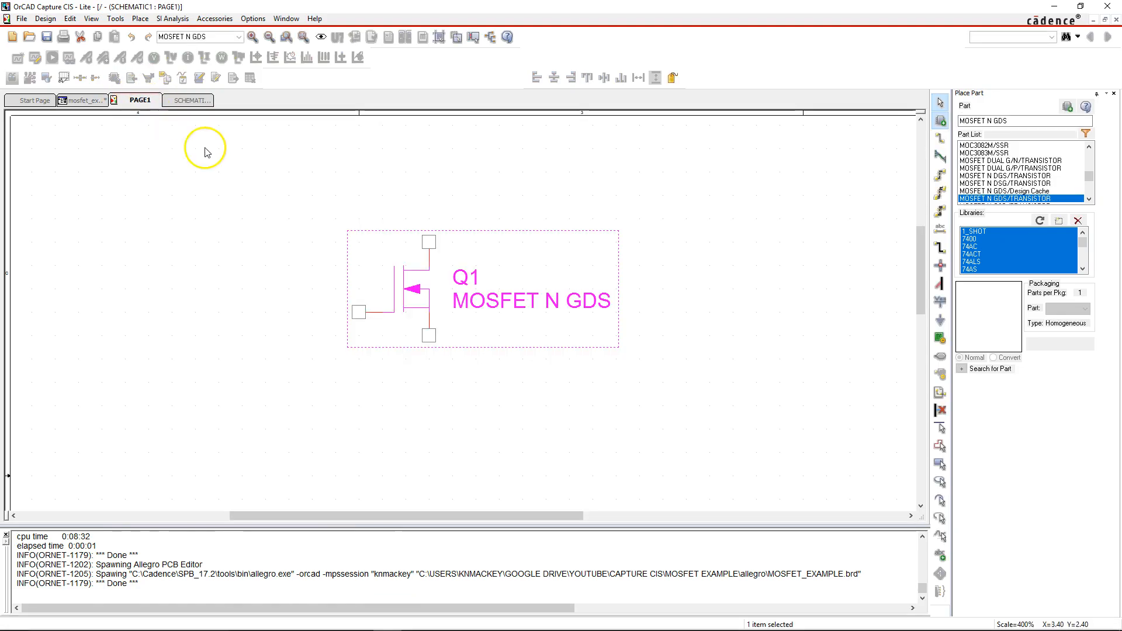
pyautogui.moveTo(432, 266)
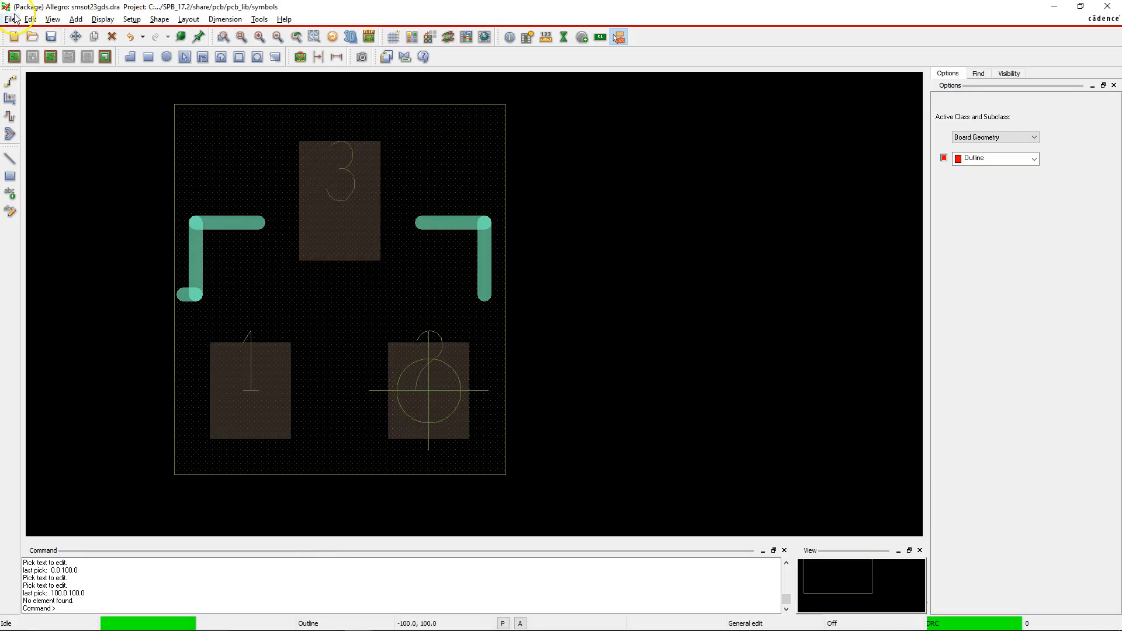
# Save the footprint as new symbol smsot123gds_custom.dra in the symbols folder.
pyautogui.click(9, 19)
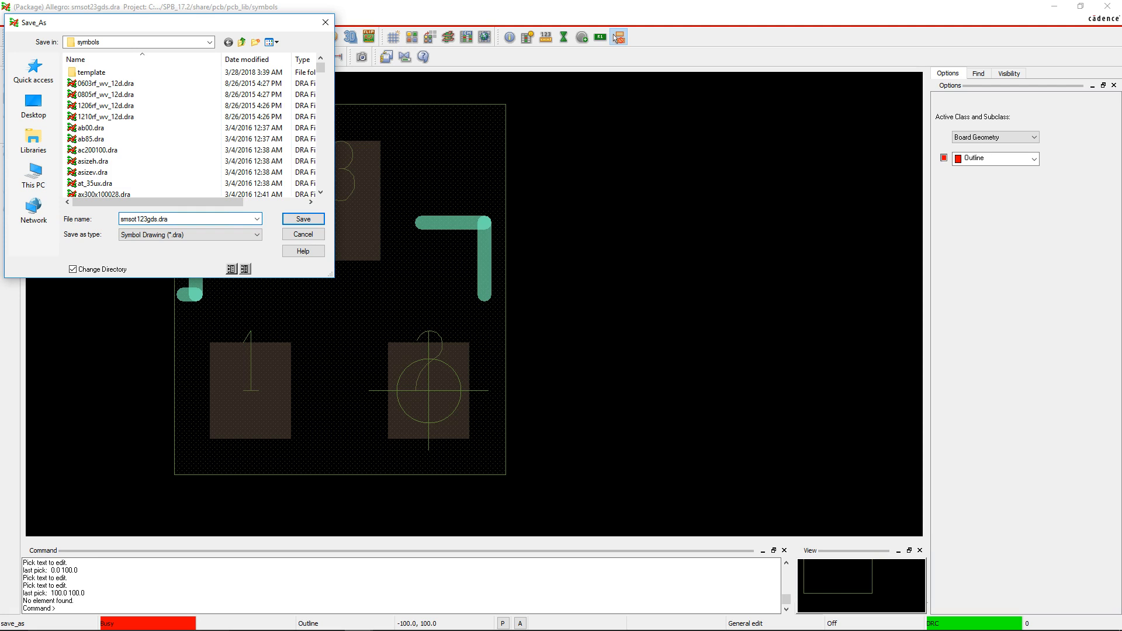
pyautogui.write('_custom')
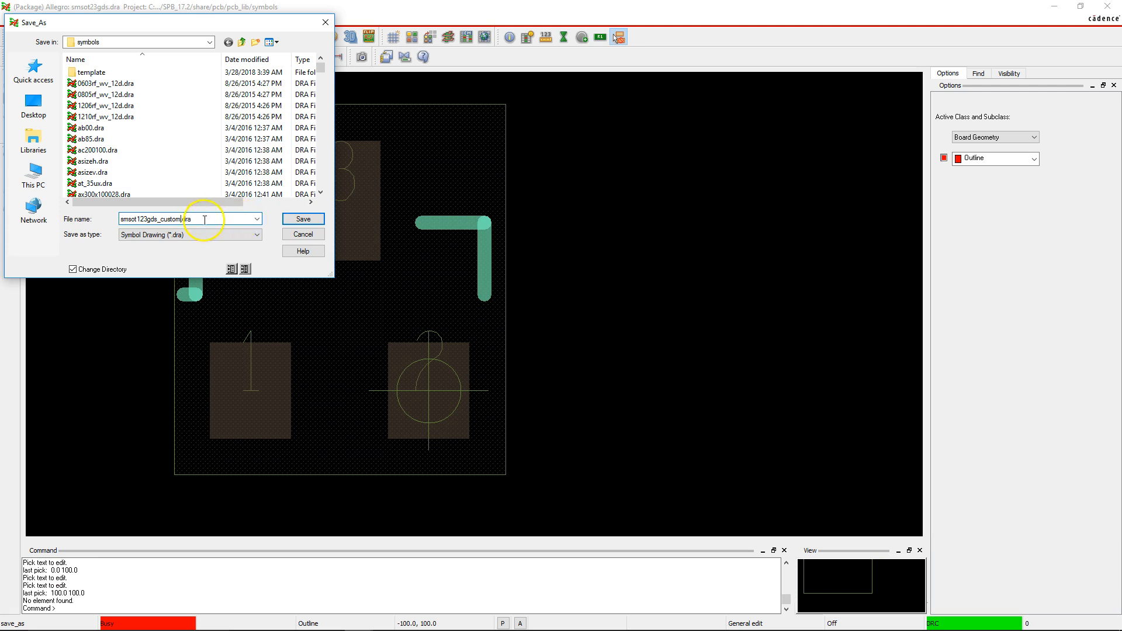
pyautogui.click(211, 42)
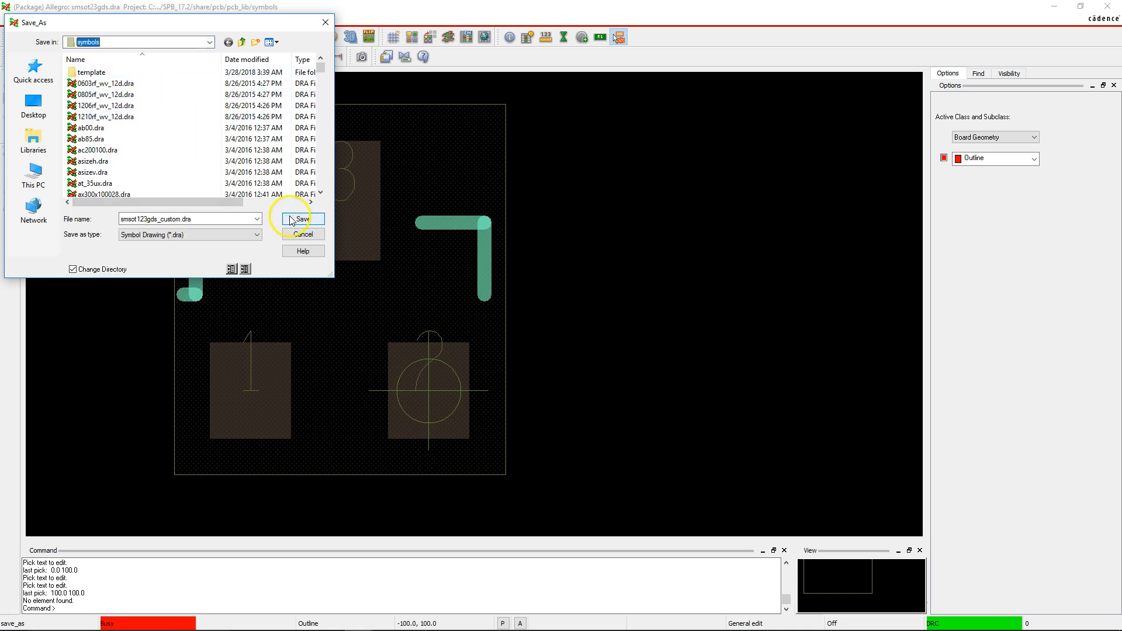
pyautogui.click(300, 219)
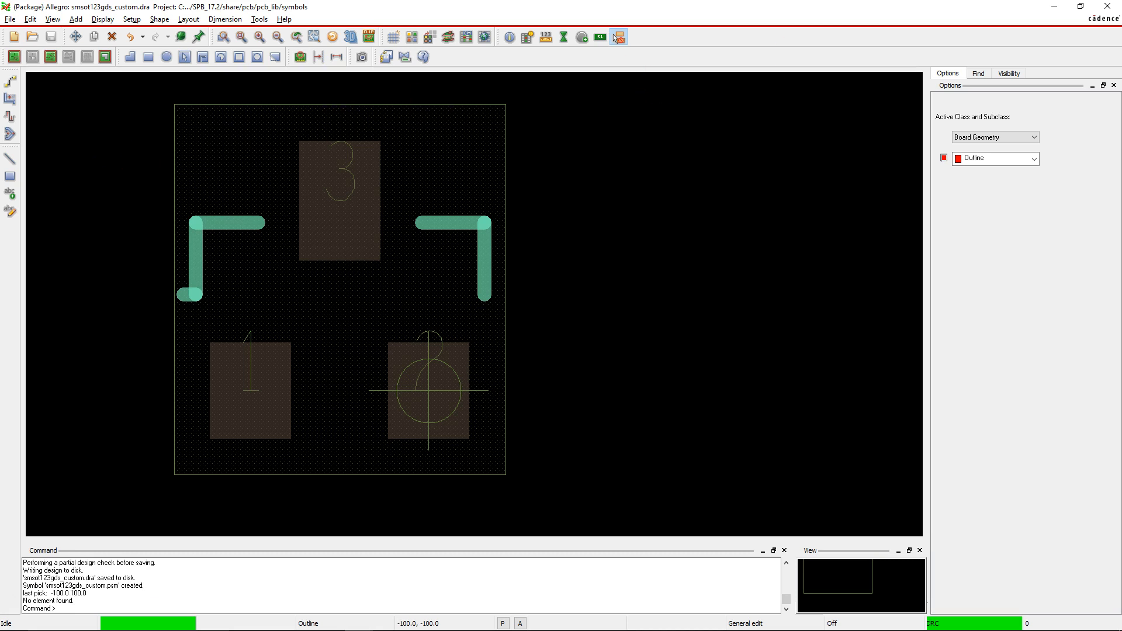
pyautogui.moveTo(411, 278)
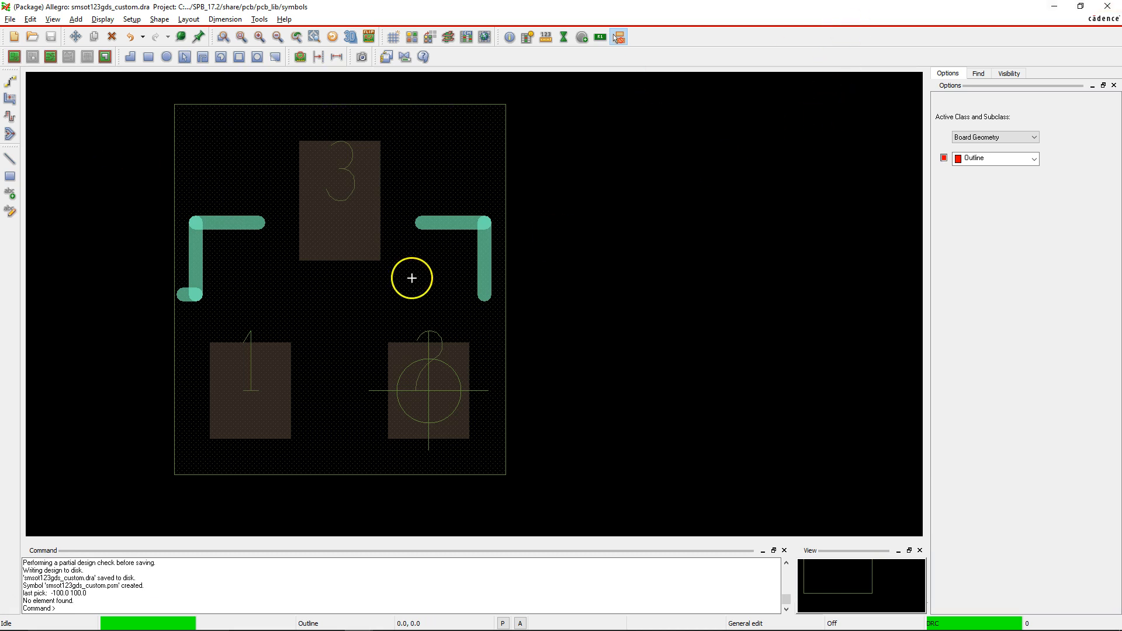
pyautogui.moveTo(601, 290)
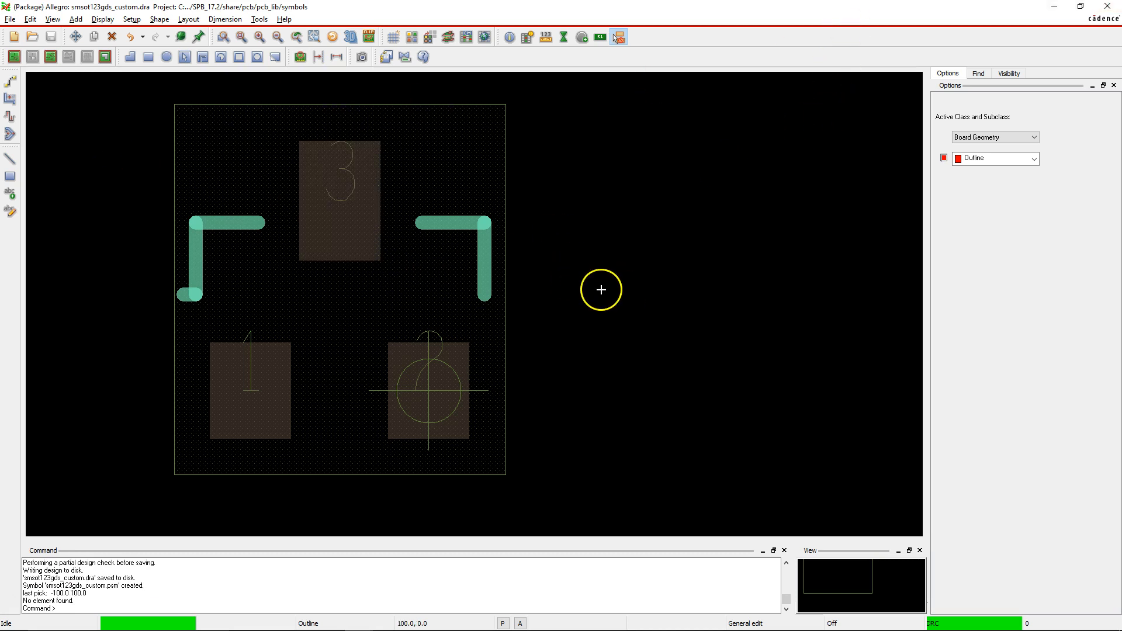